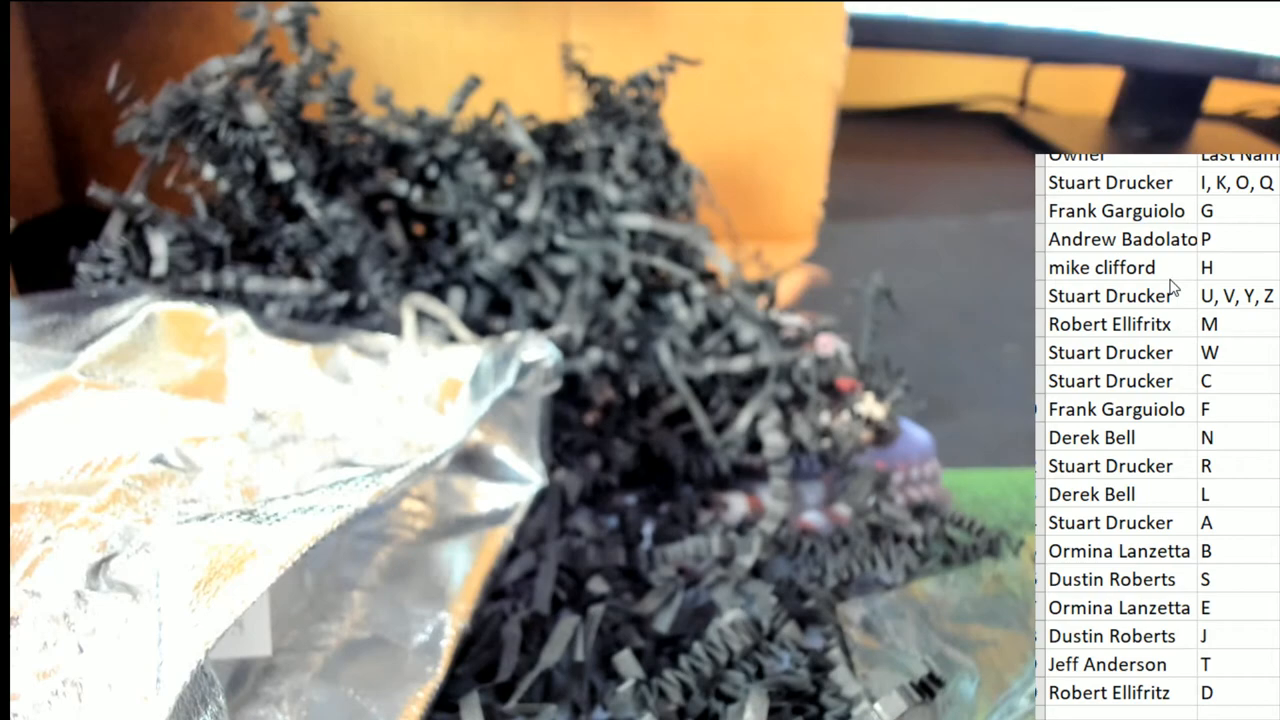
left_click(1120, 238)
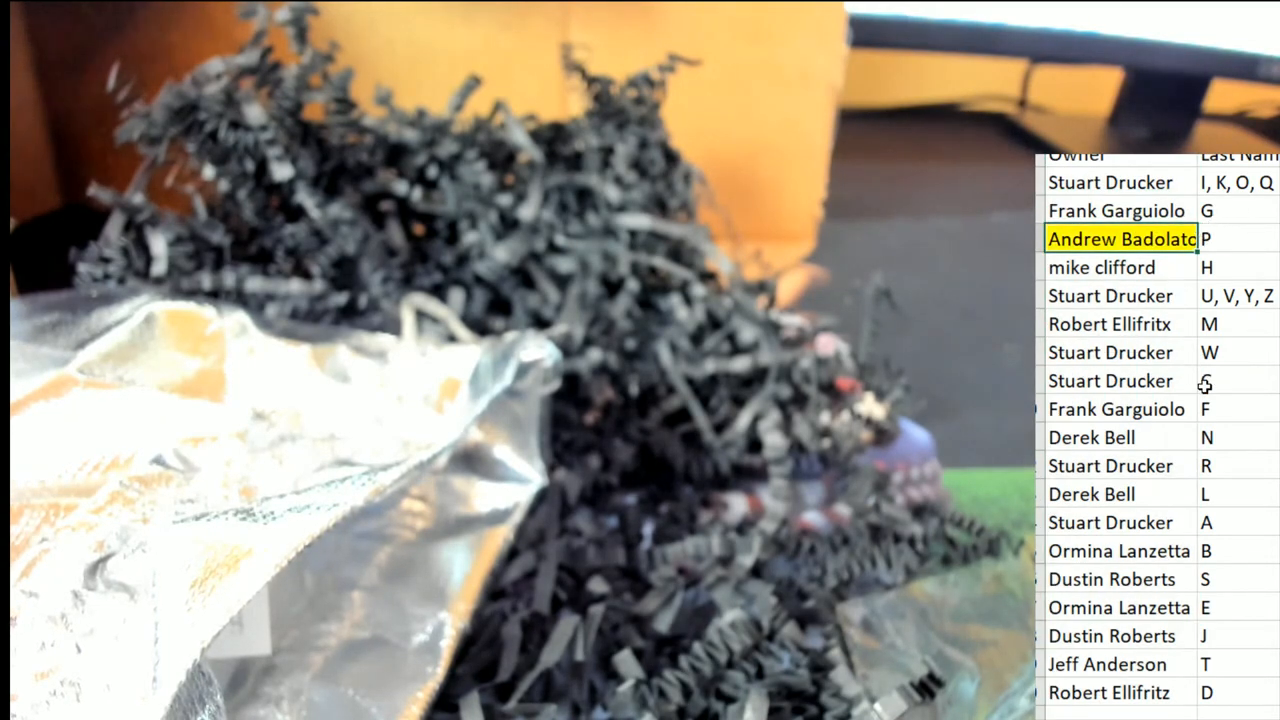